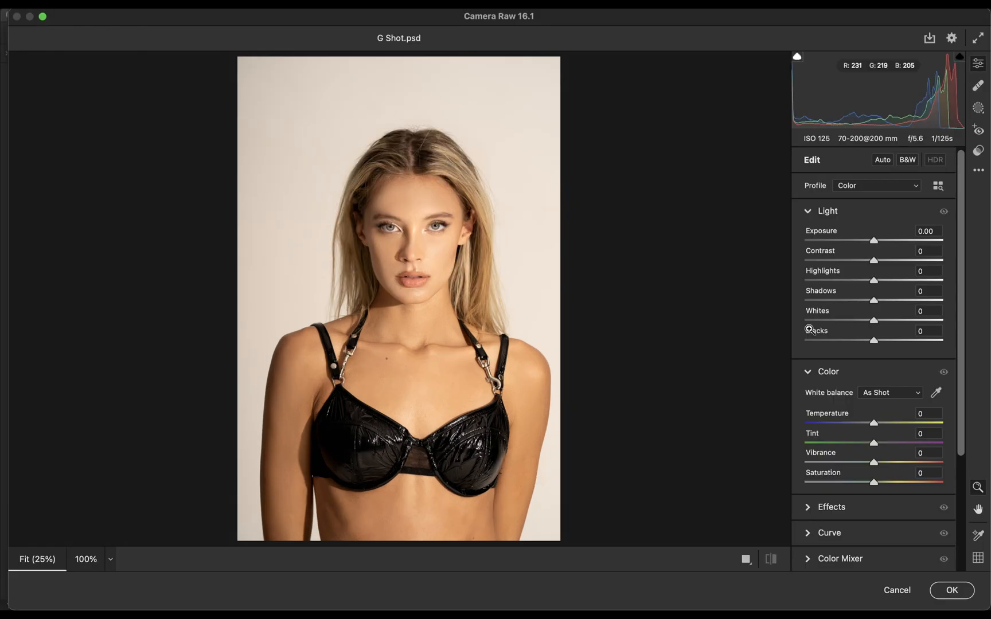
pyautogui.moveTo(937, 393)
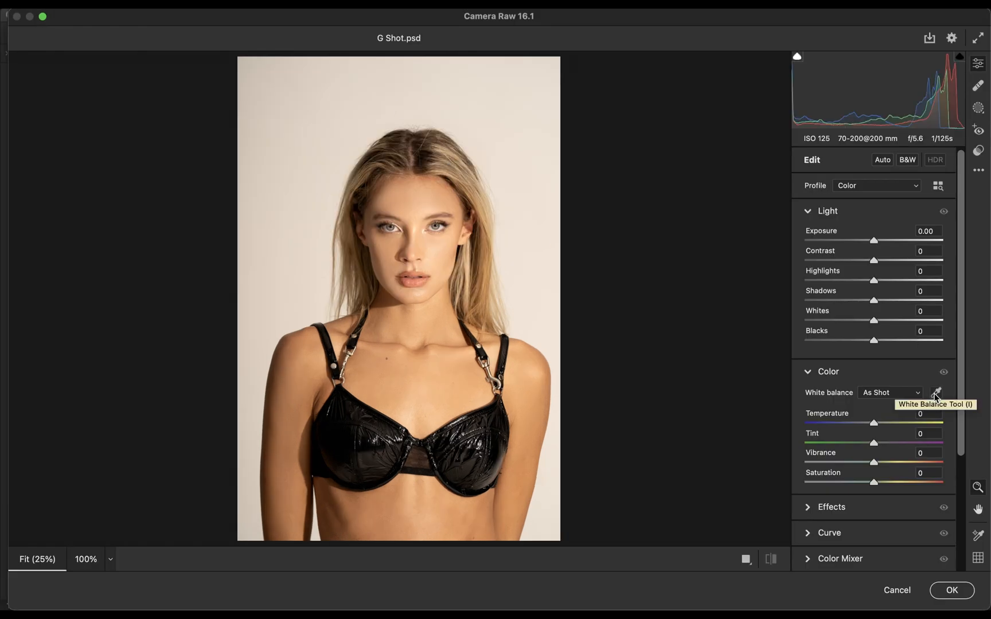
# - Sample the backdrop with the White Balance Tool and toggle the Color panel to compare with the original
pyautogui.click(936, 392)
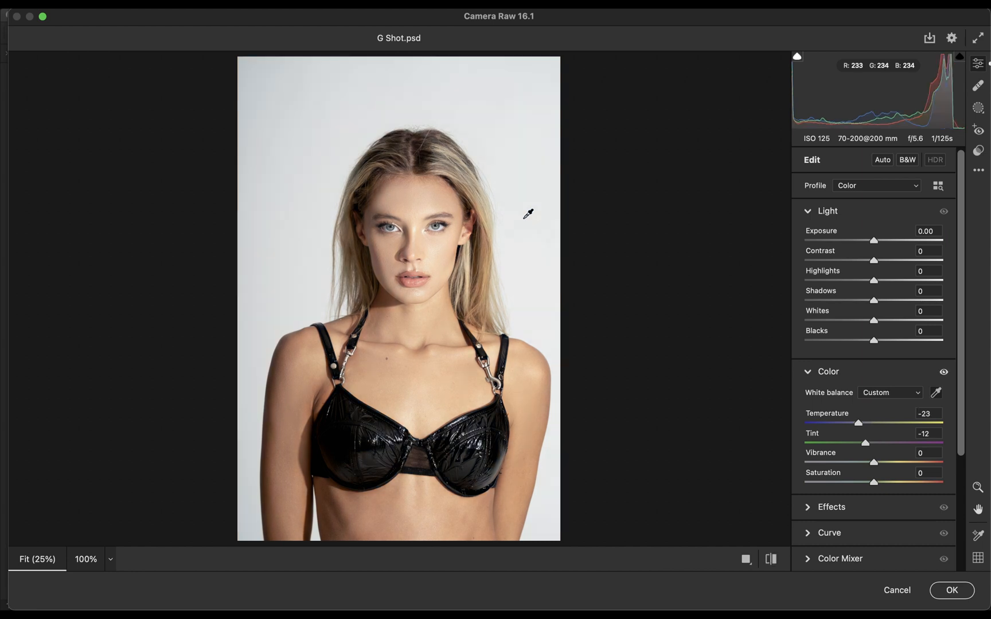
pyautogui.moveTo(920, 376)
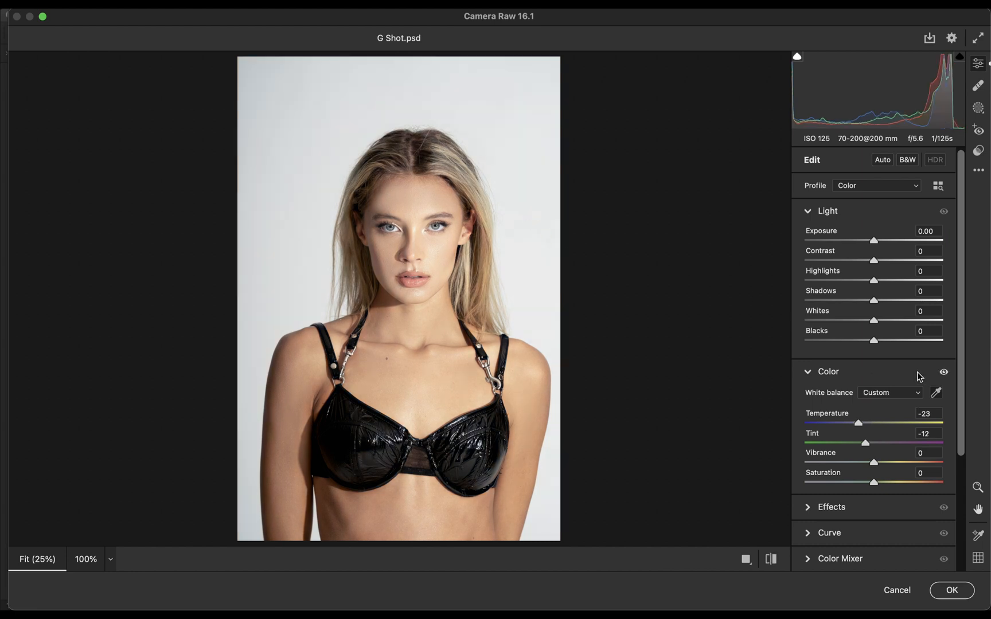
pyautogui.click(944, 371)
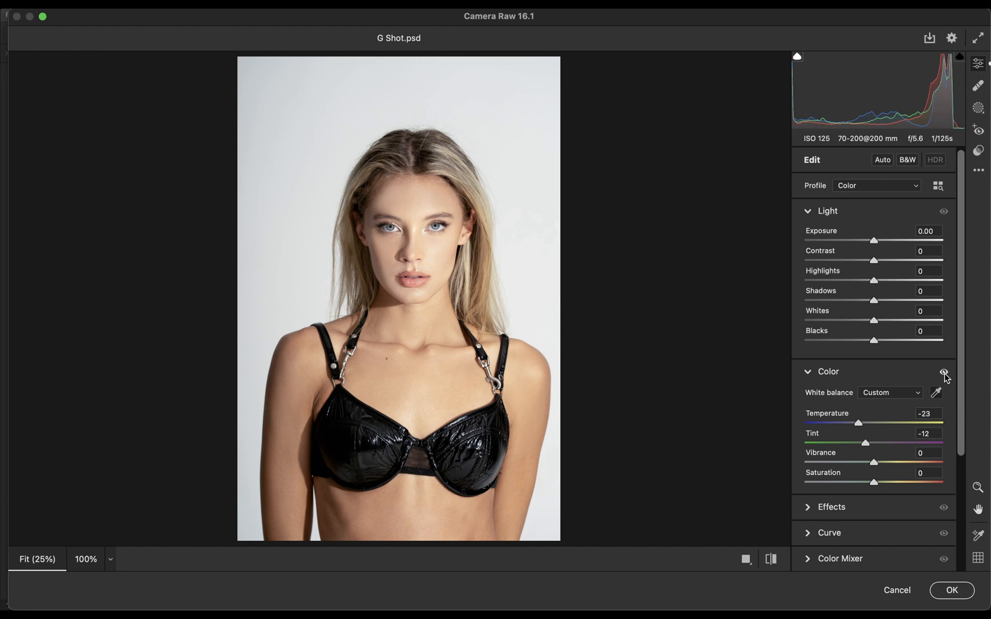
pyautogui.moveTo(920, 376)
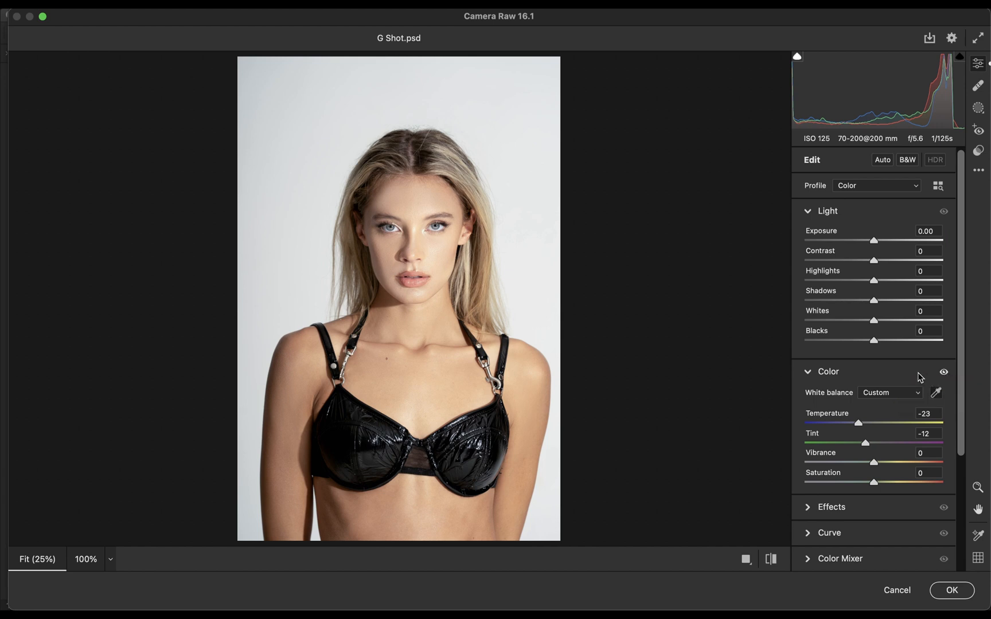
pyautogui.moveTo(909, 371)
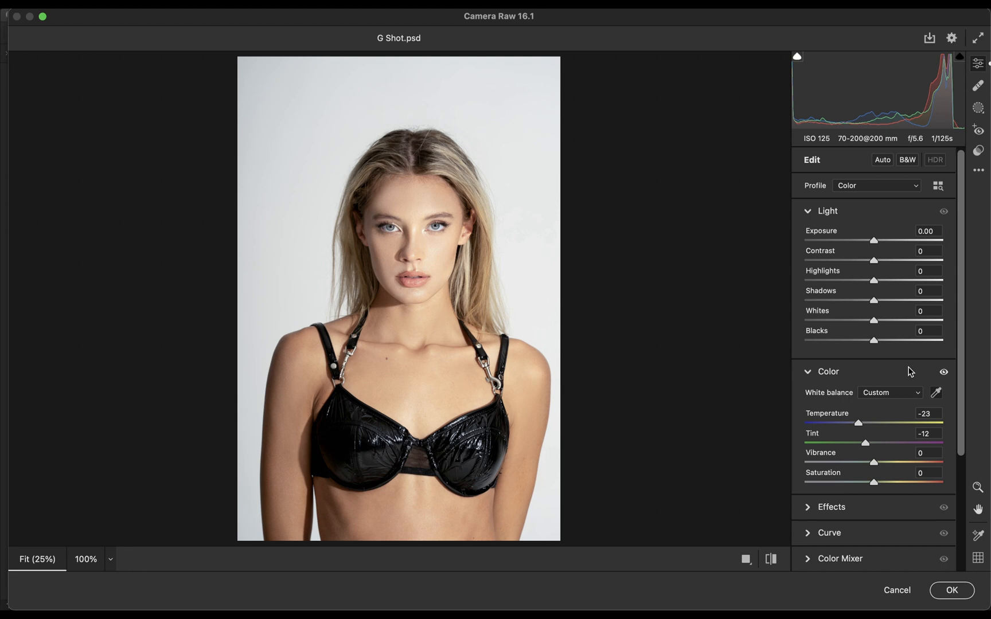
pyautogui.moveTo(925, 434)
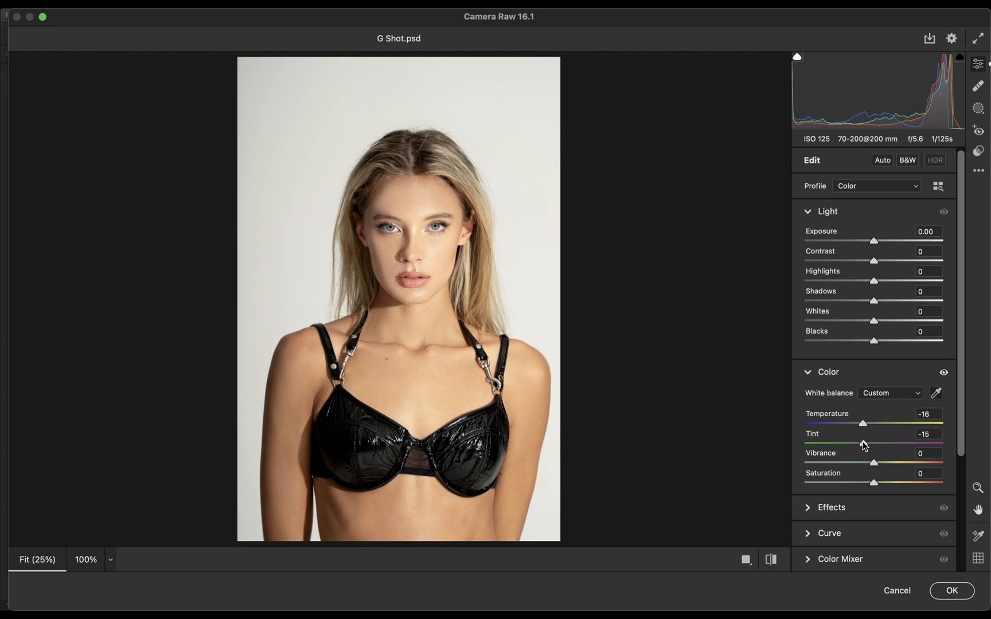
pyautogui.moveTo(932, 272)
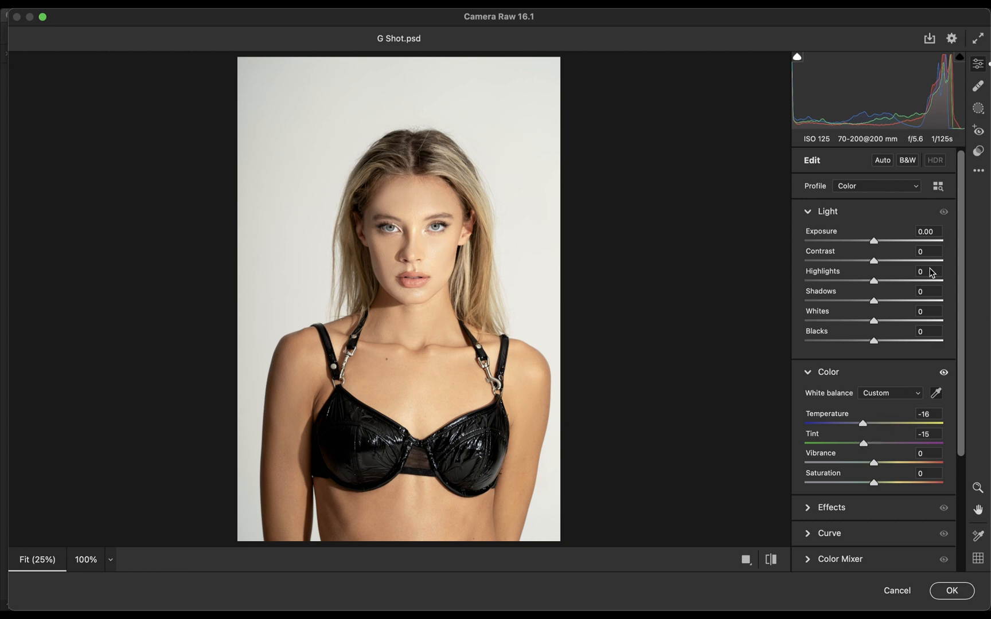
# - Confirm white balance at Temperature -16, Tint -11 and commit with OK, returning the portrait to Photoshop
pyautogui.click(977, 170)
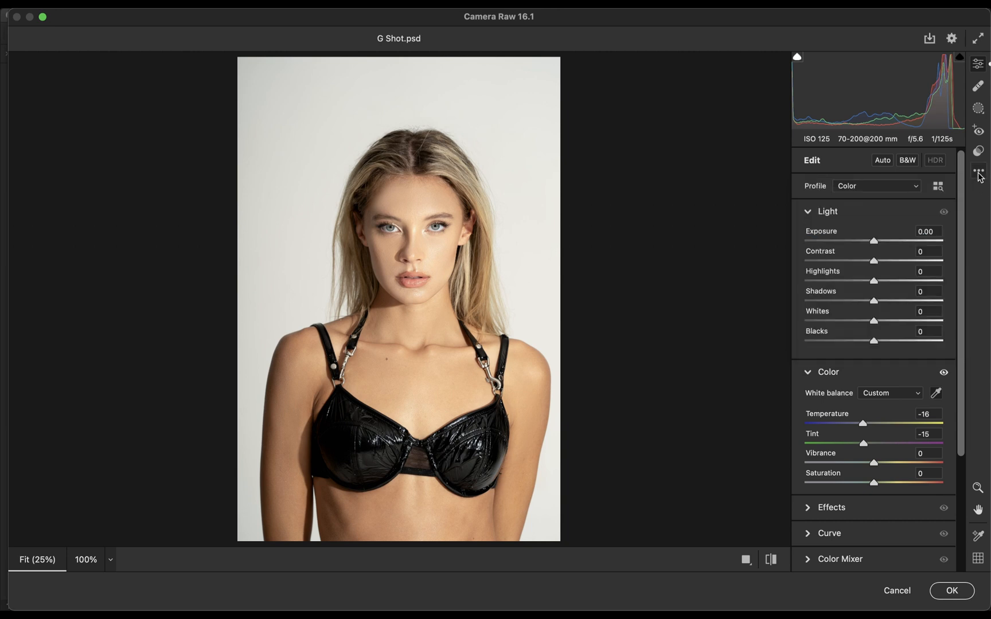
pyautogui.click(979, 170)
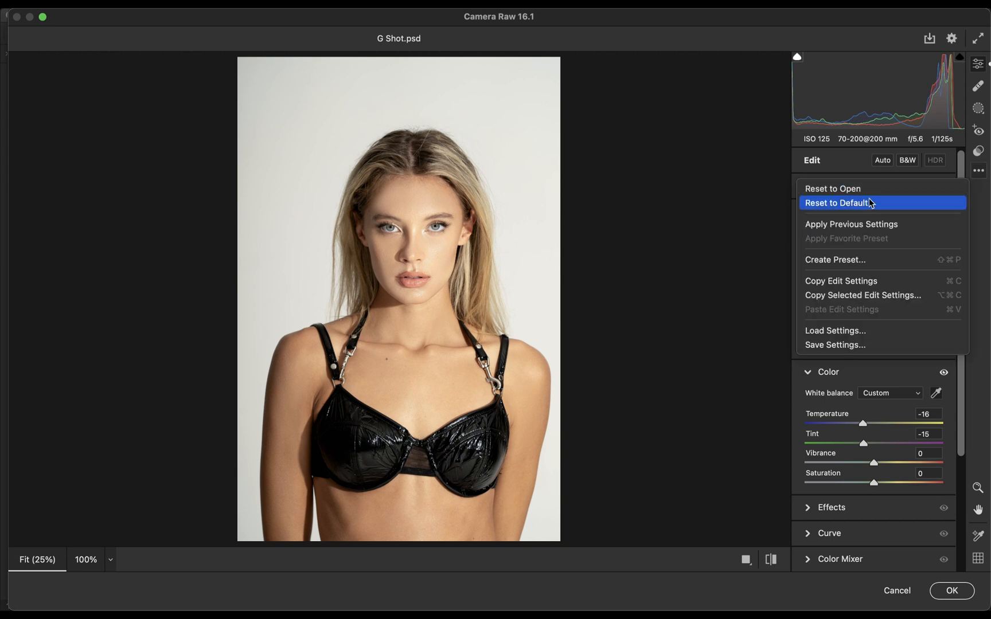
pyautogui.click(837, 203)
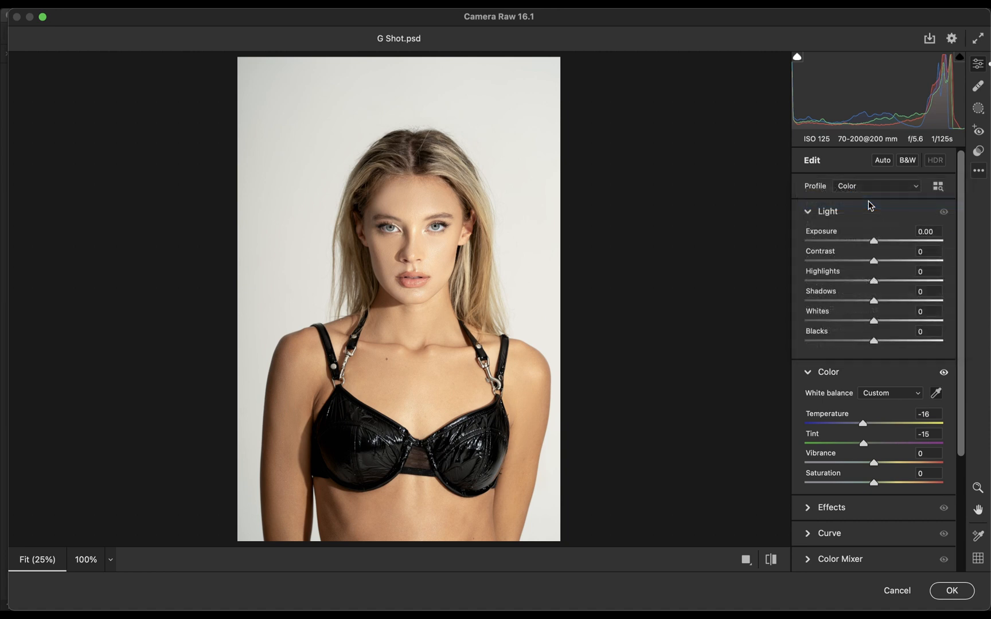
pyautogui.click(889, 393)
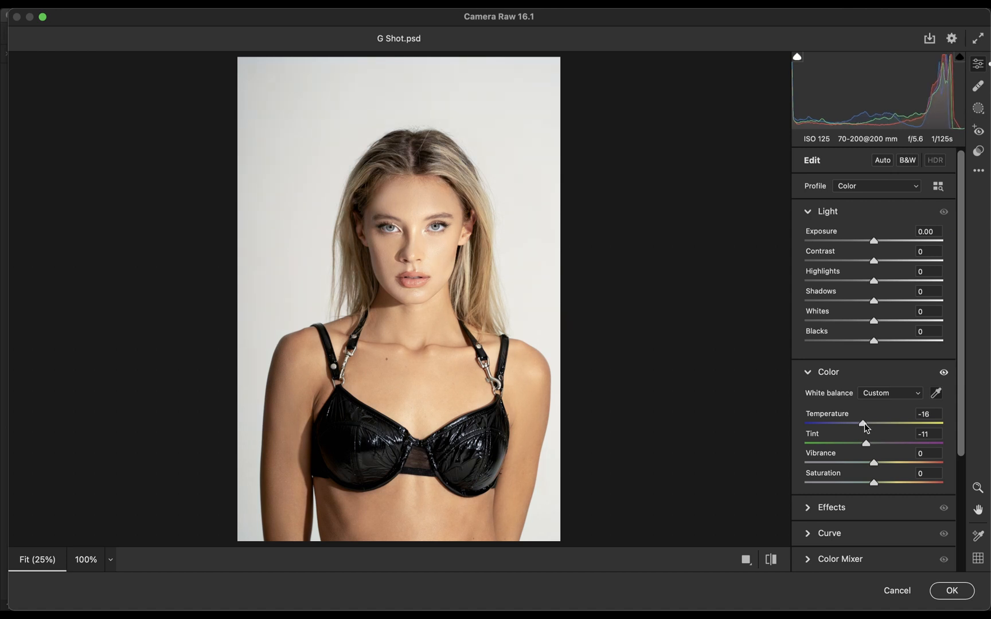
pyautogui.click(951, 591)
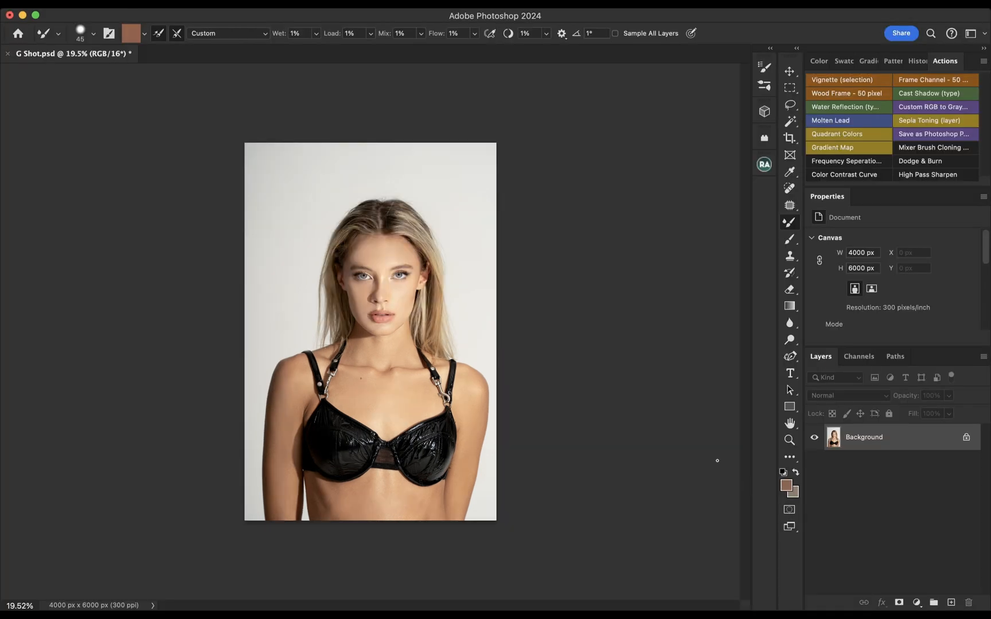
pyautogui.moveTo(443, 329)
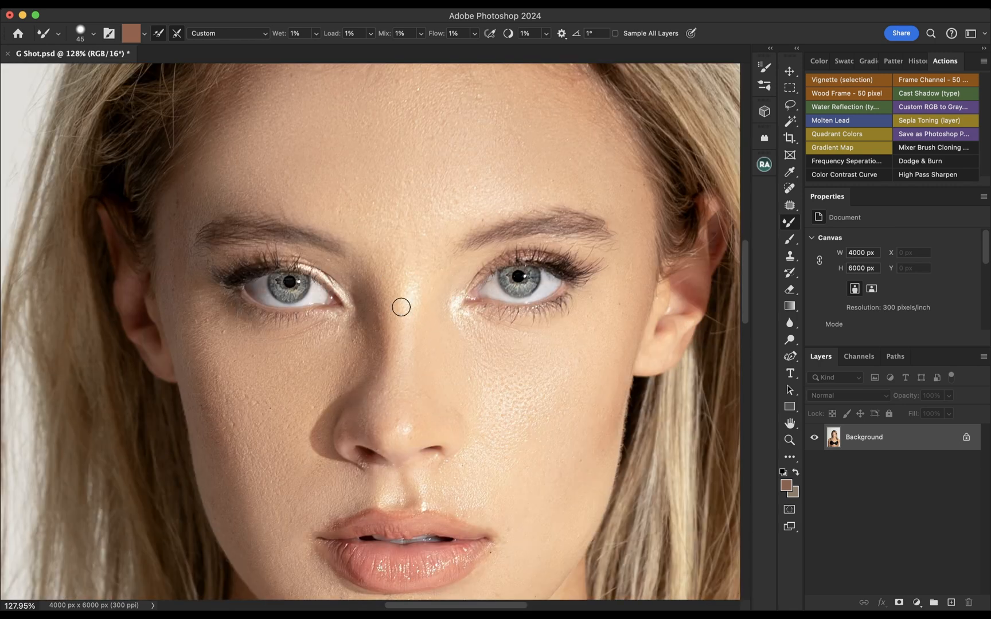
pyautogui.moveTo(487, 330)
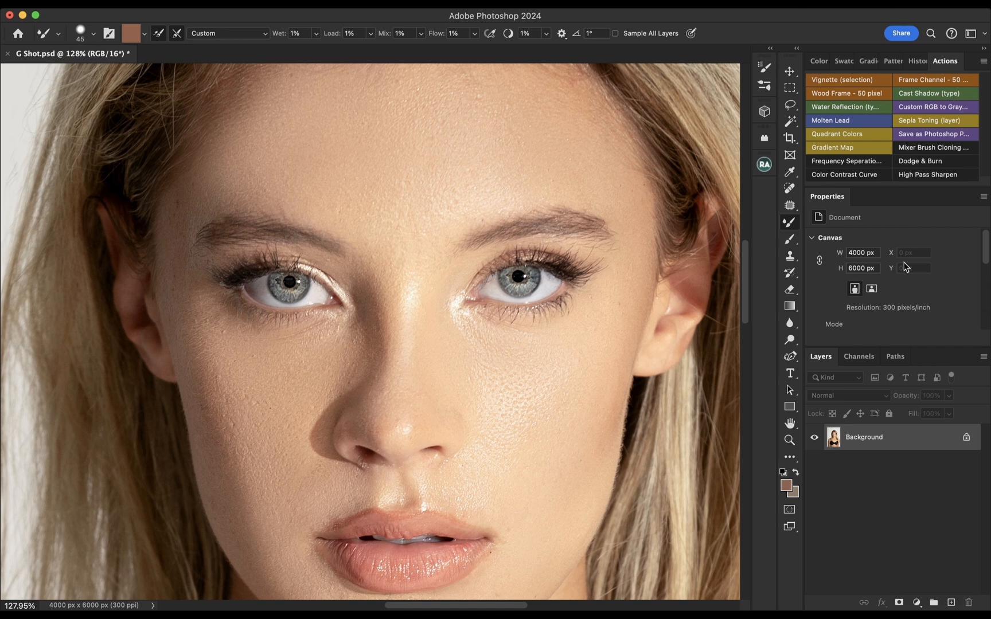
pyautogui.moveTo(940, 183)
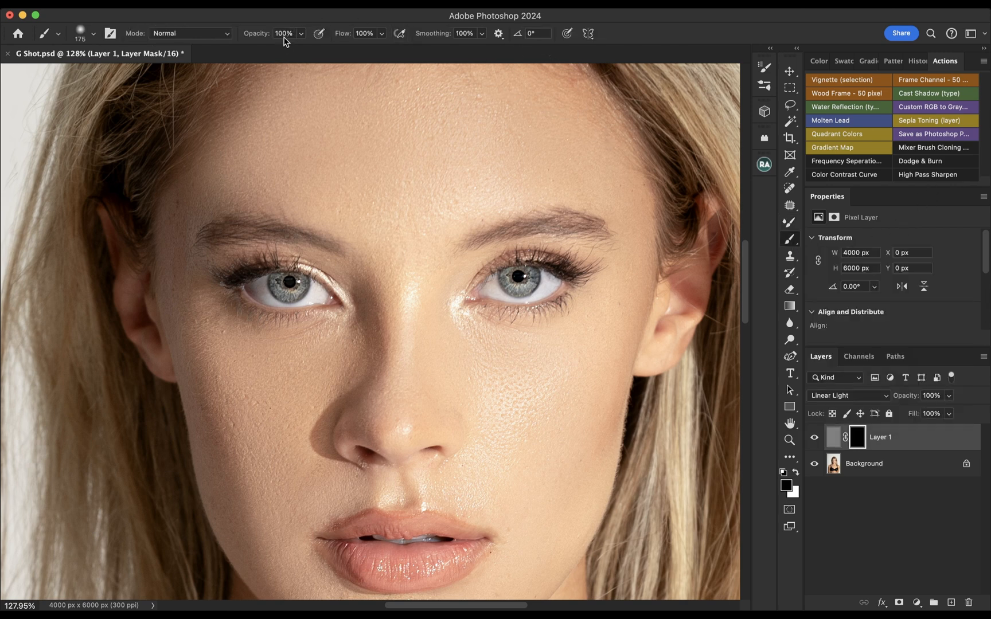
pyautogui.moveTo(458, 38)
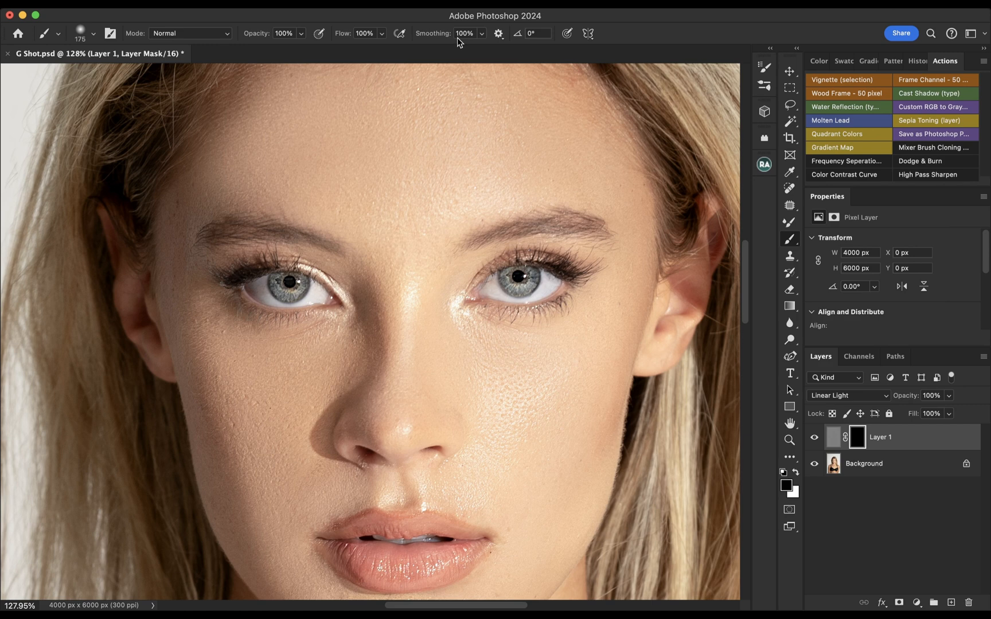
pyautogui.moveTo(267, 300)
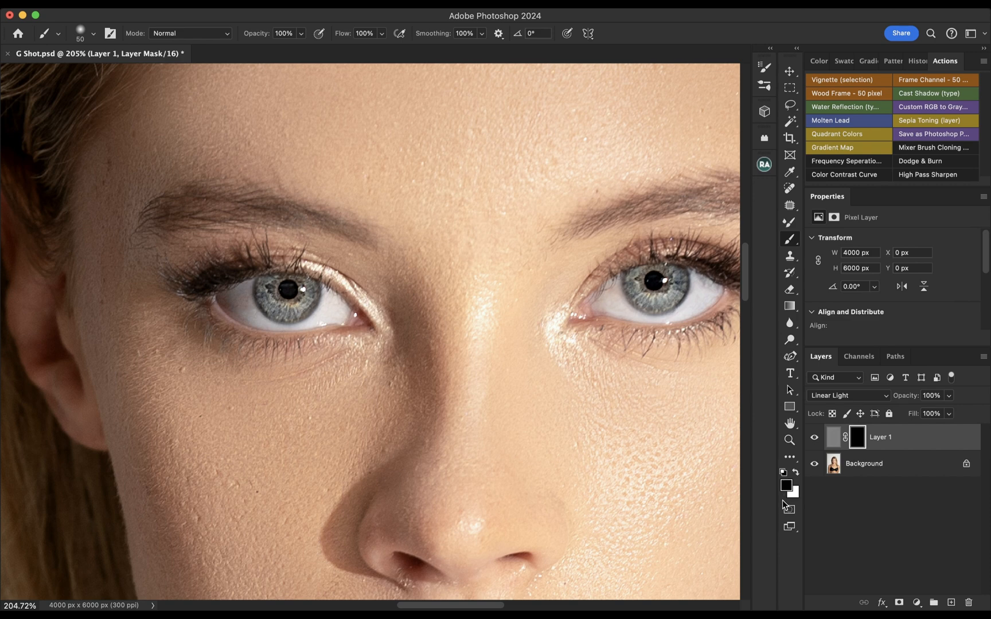
pyautogui.moveTo(787, 492)
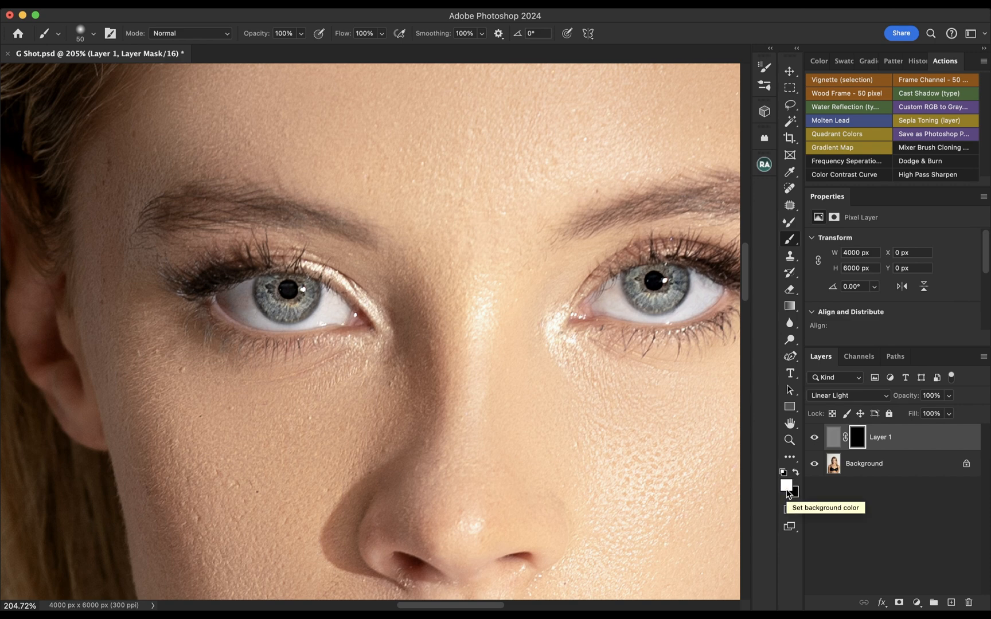
pyautogui.moveTo(296, 302)
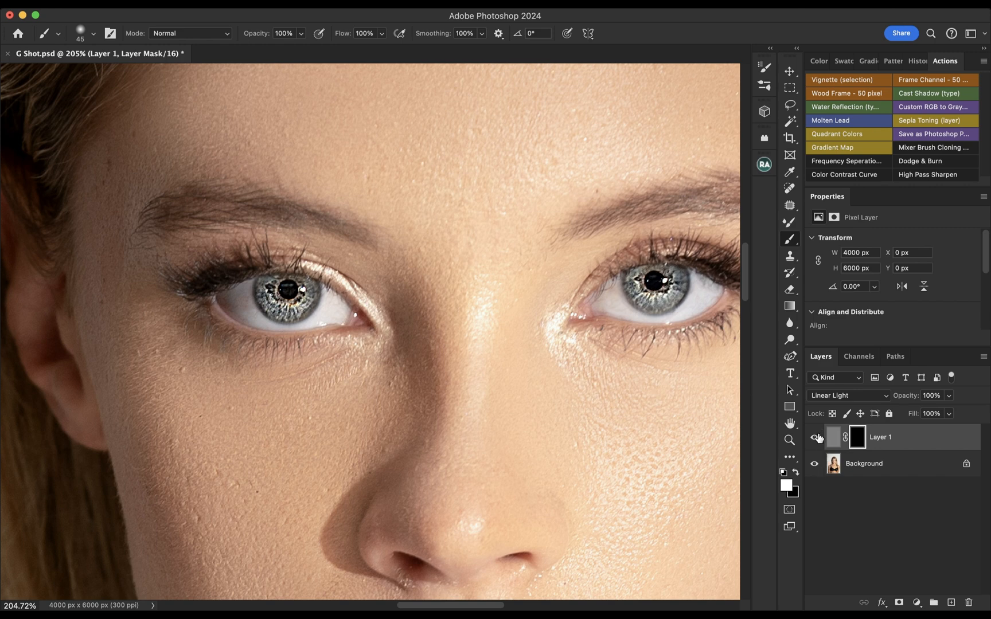
# - Compare the sharpening layer on and off, then set the brush painting opacity to 50%
pyautogui.click(814, 437)
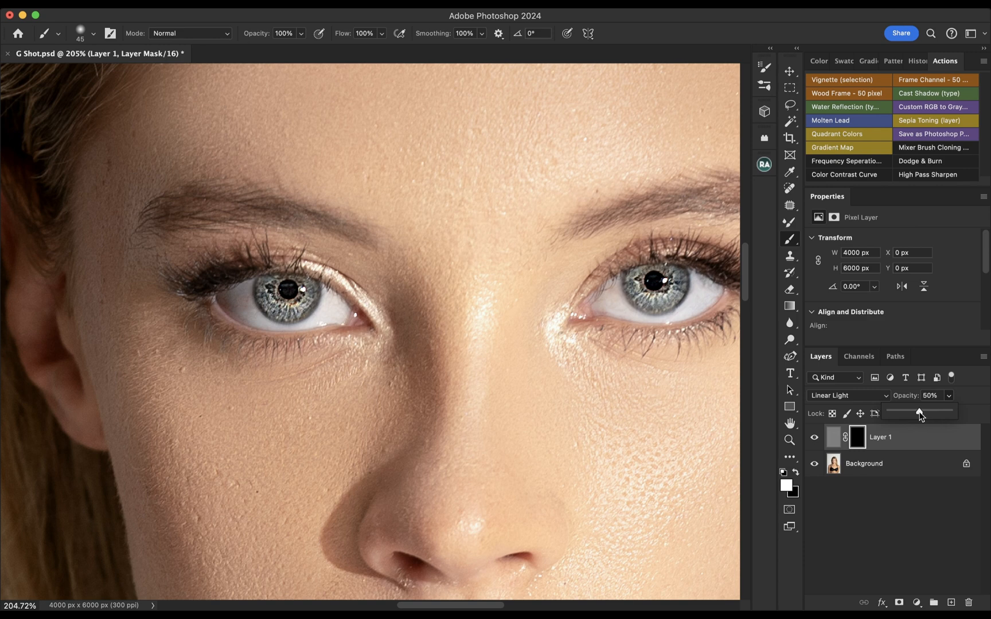
pyautogui.moveTo(449, 104)
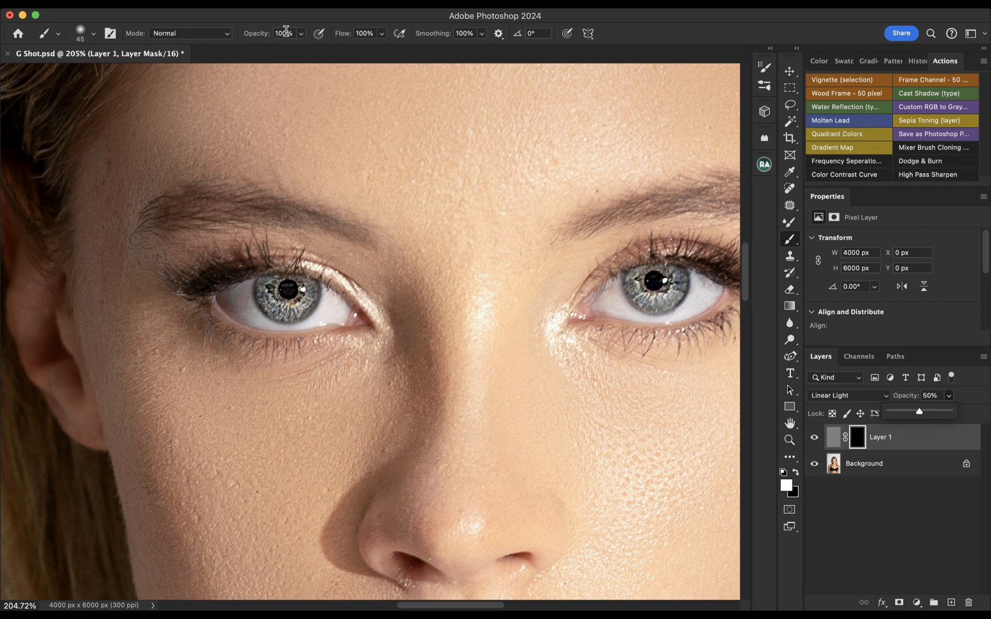
pyautogui.tripleClick(284, 33)
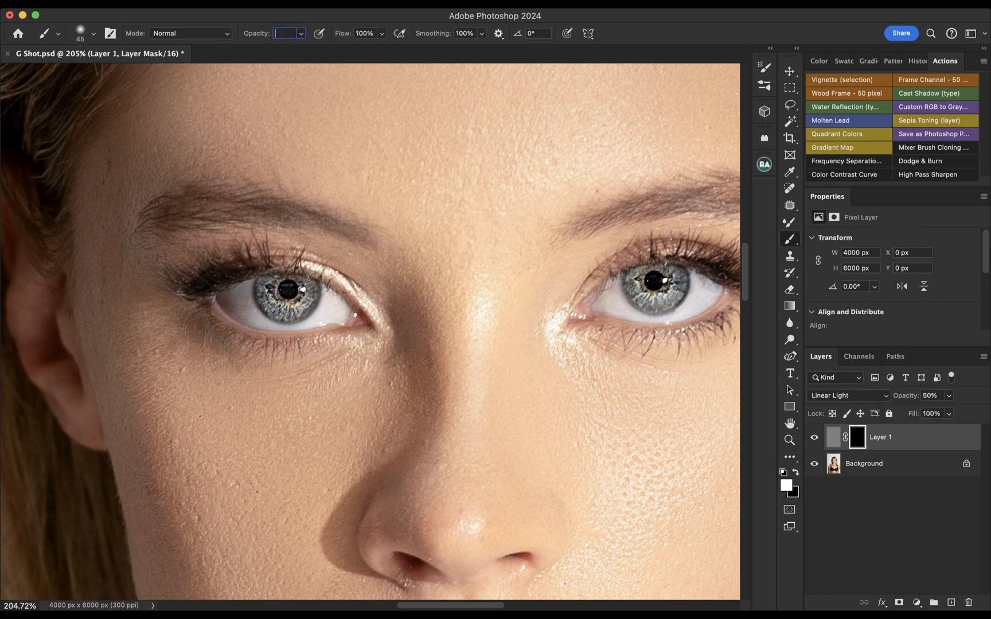
pyautogui.write('50%')
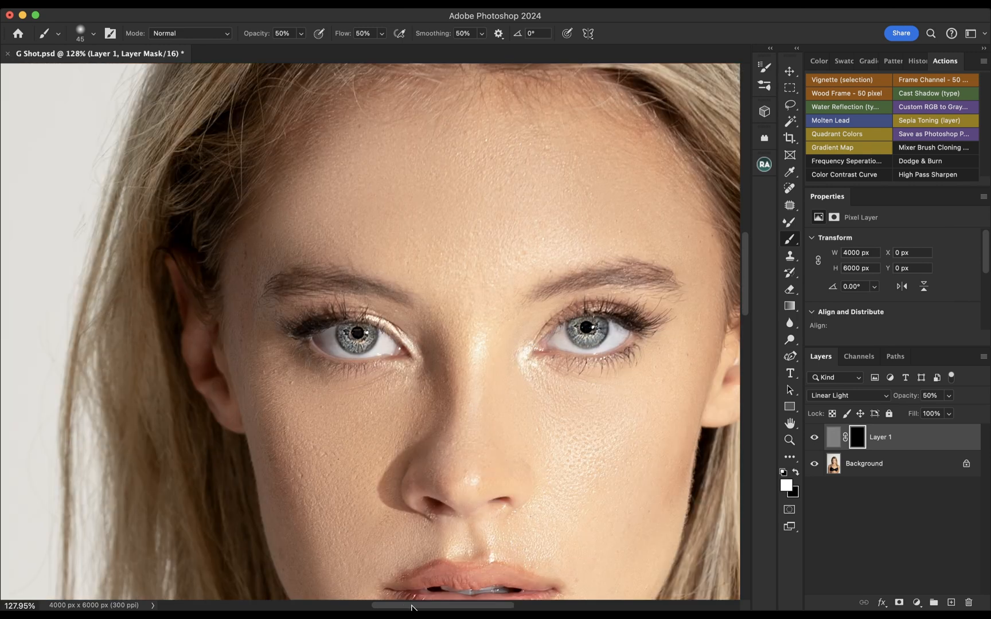
# - Zoom out to about 36% so the whole sharpened portrait is in view
pyautogui.scroll(-3)
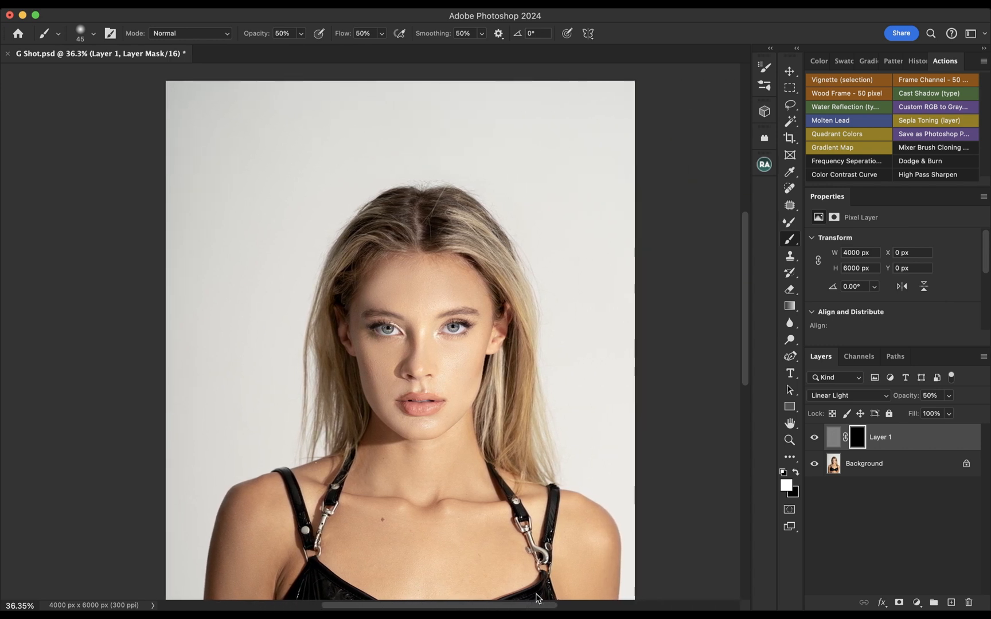
pyautogui.scroll(-3)
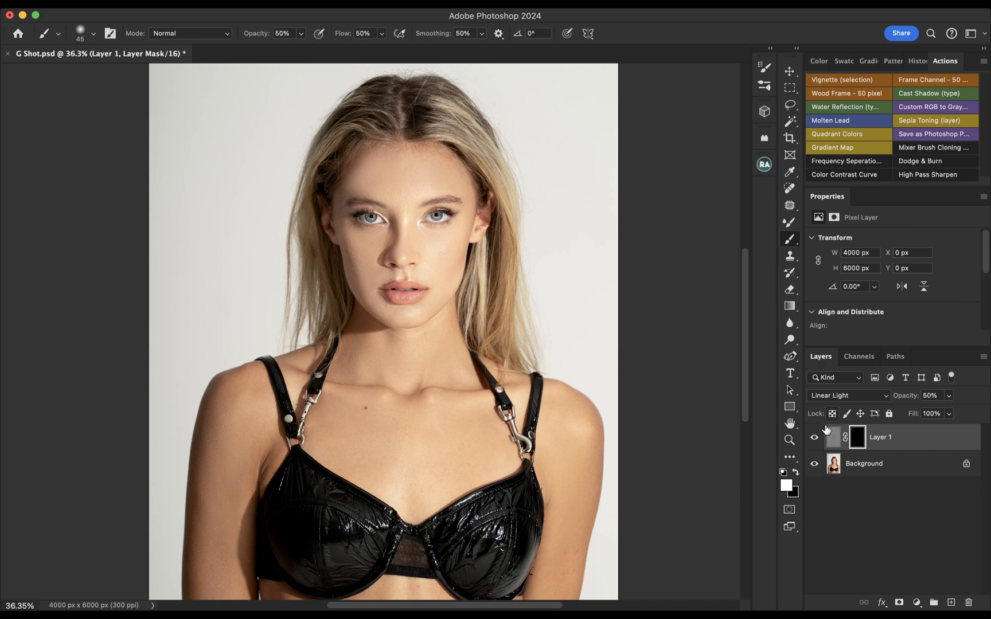
pyautogui.moveTo(815, 437)
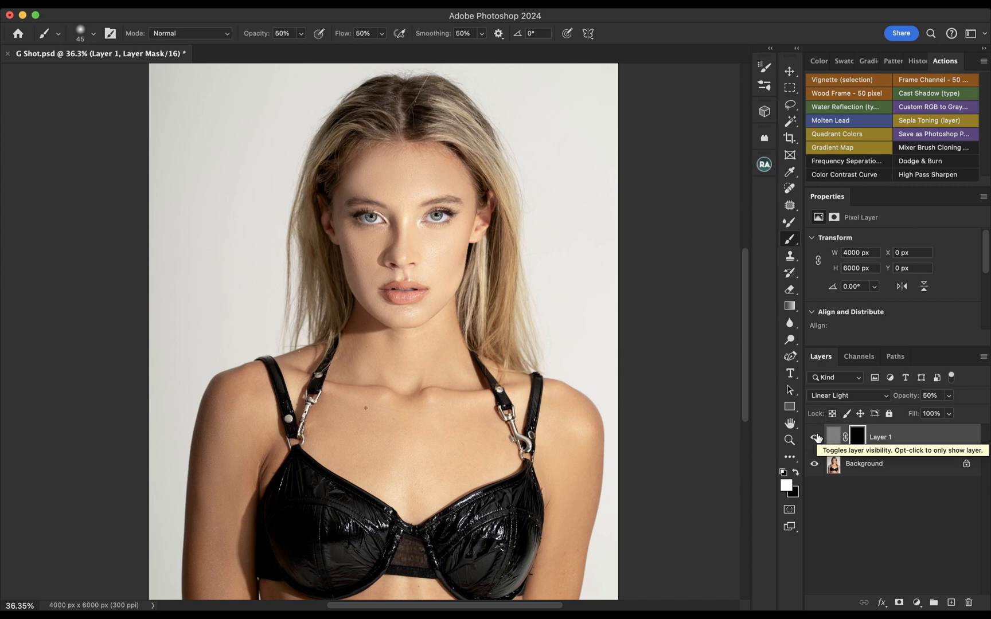